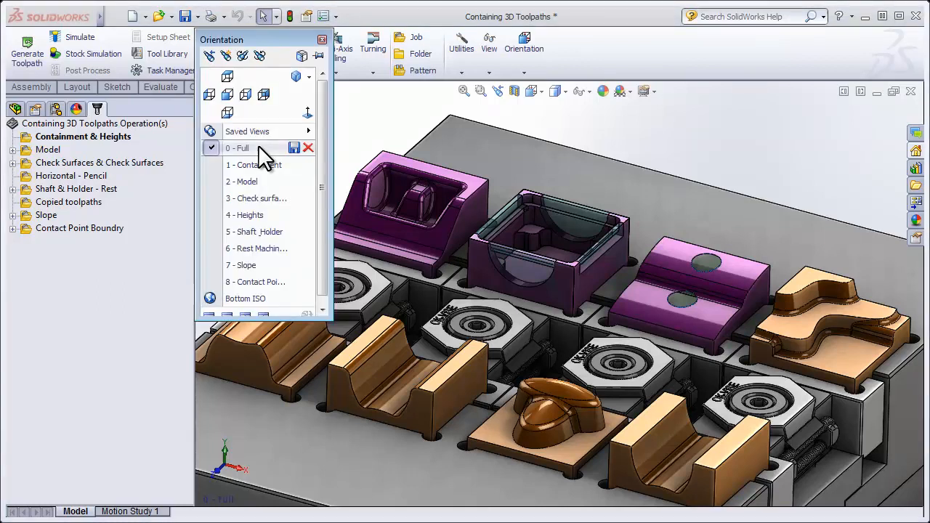
- From the Containment view, create a 3D Parallel toolpath using the 1/8" ball mill
click(256, 164)
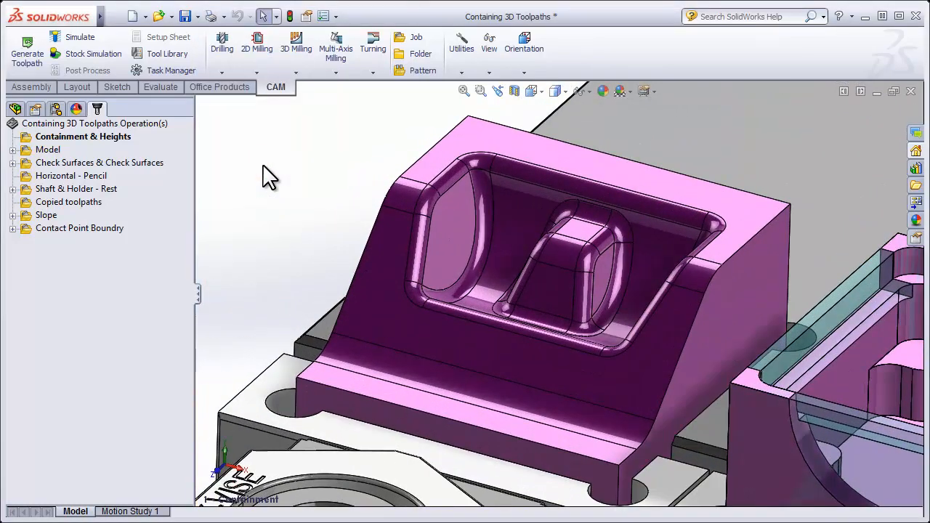
click(296, 42)
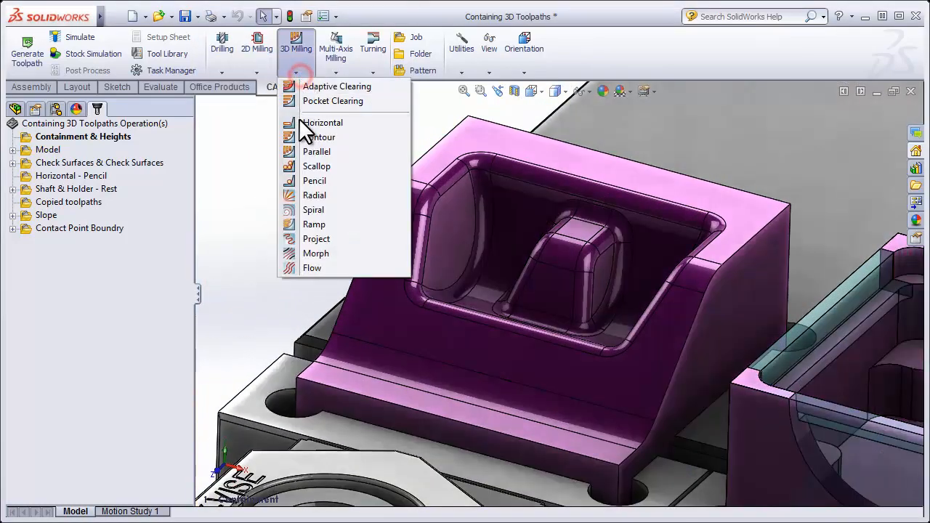
click(316, 151)
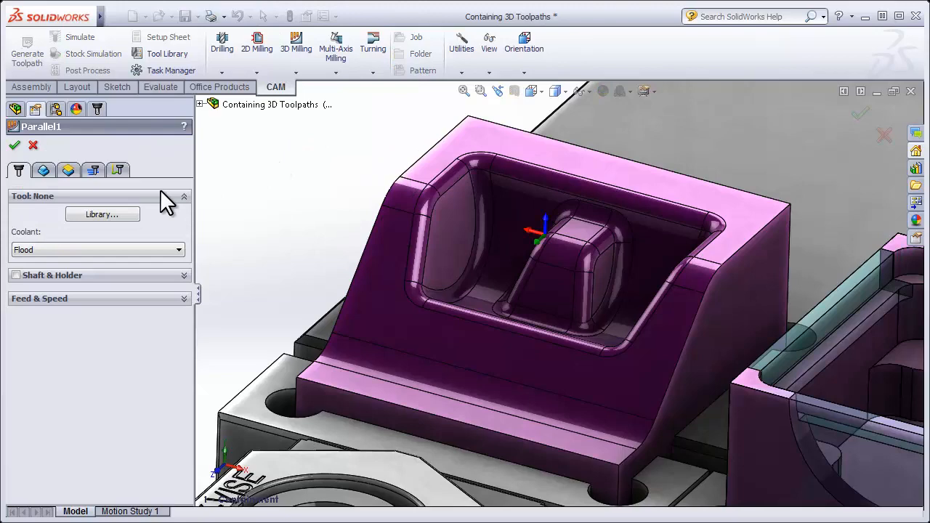
click(102, 214)
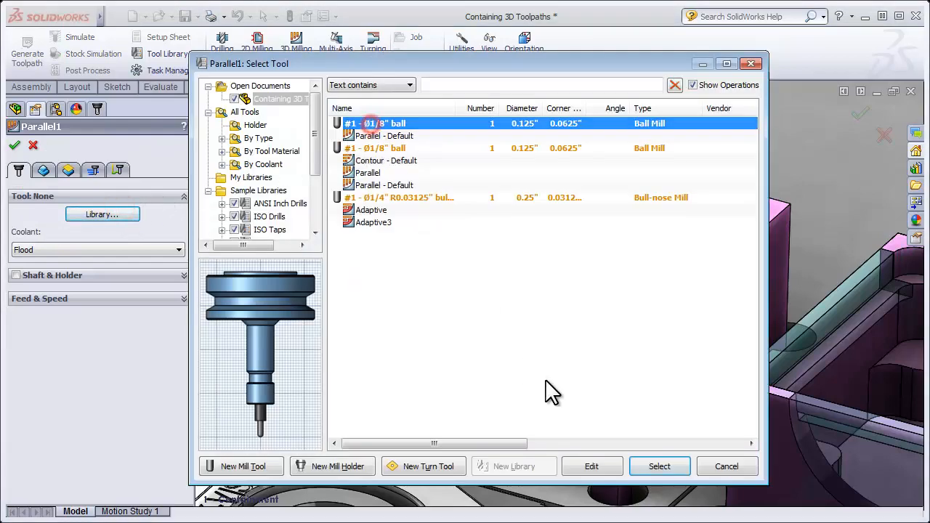
click(658, 466)
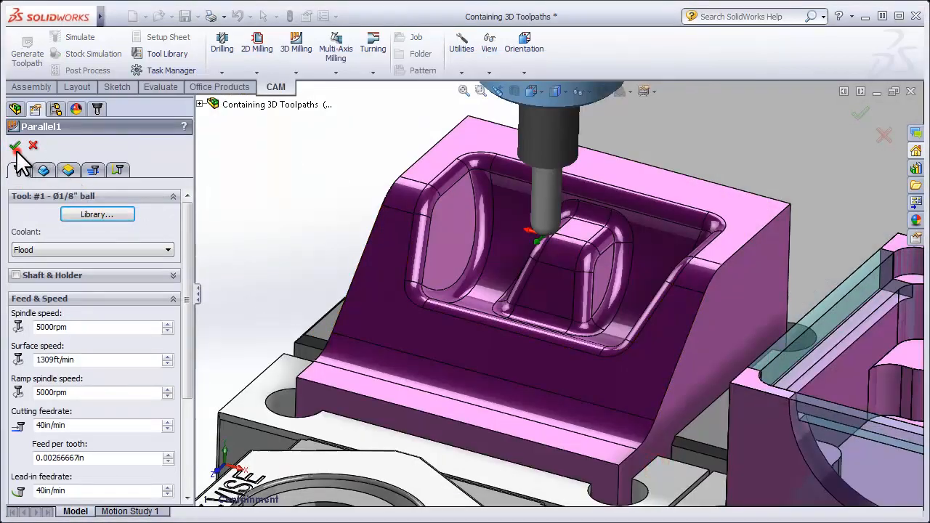
click(15, 145)
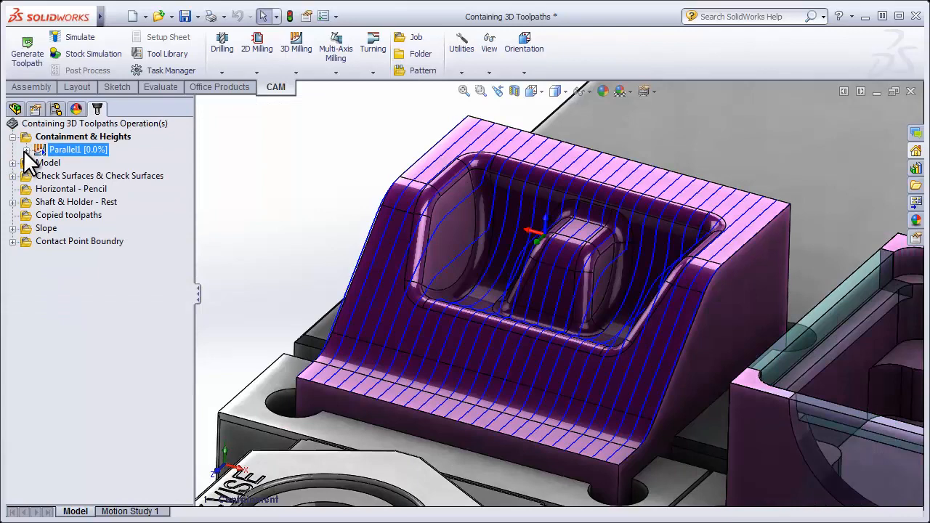
click(65, 149)
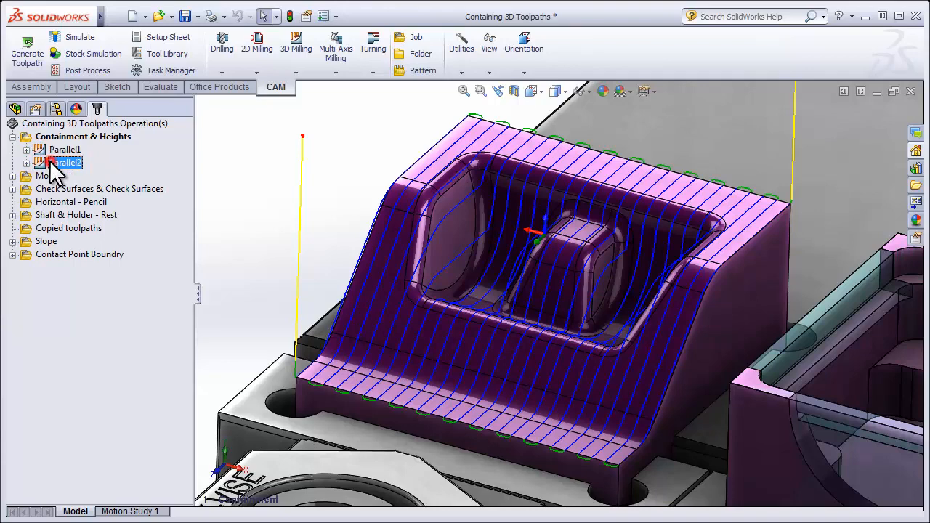
- Set Parallel2's machining boundary to a selection of the pocket's top edge
click(65, 162)
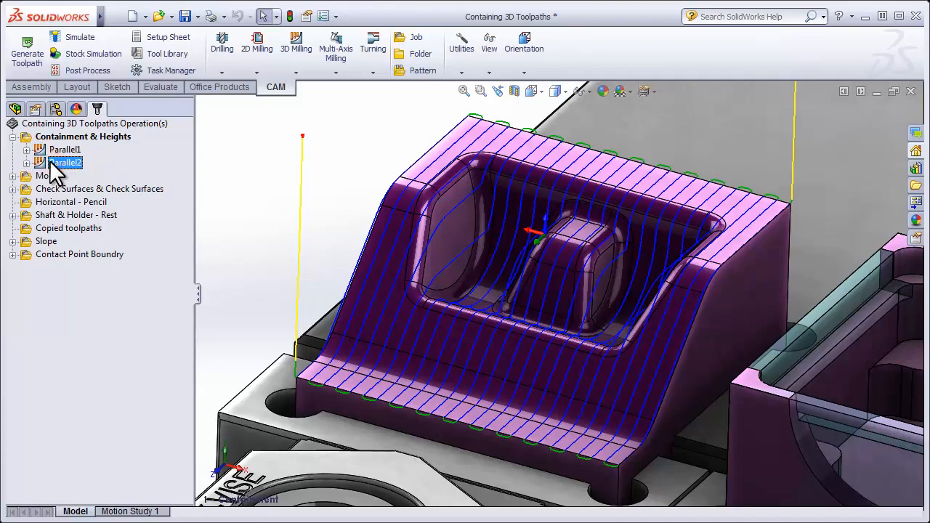
right_click(65, 162)
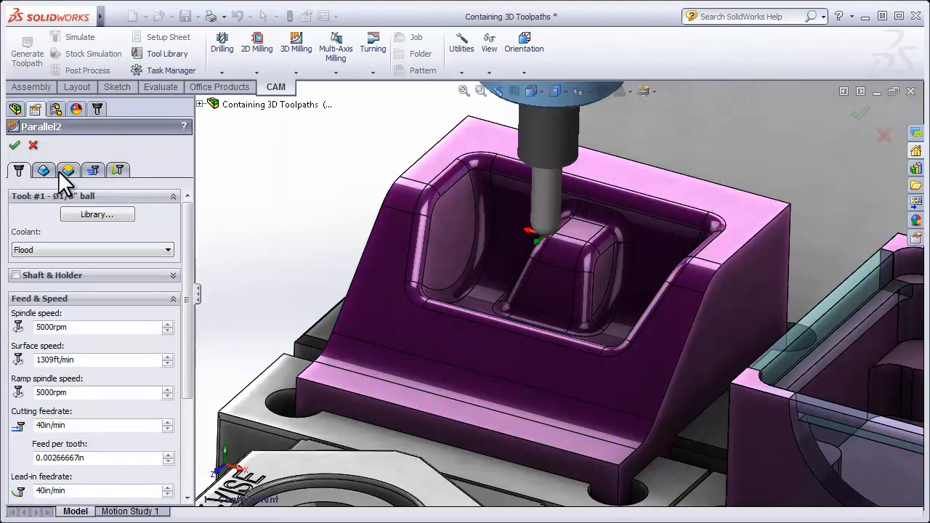
click(69, 170)
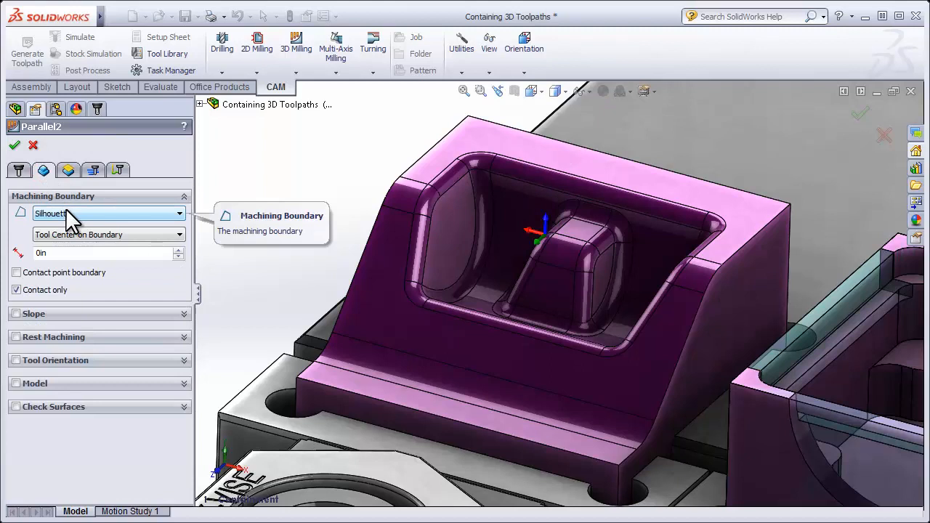
click(108, 213)
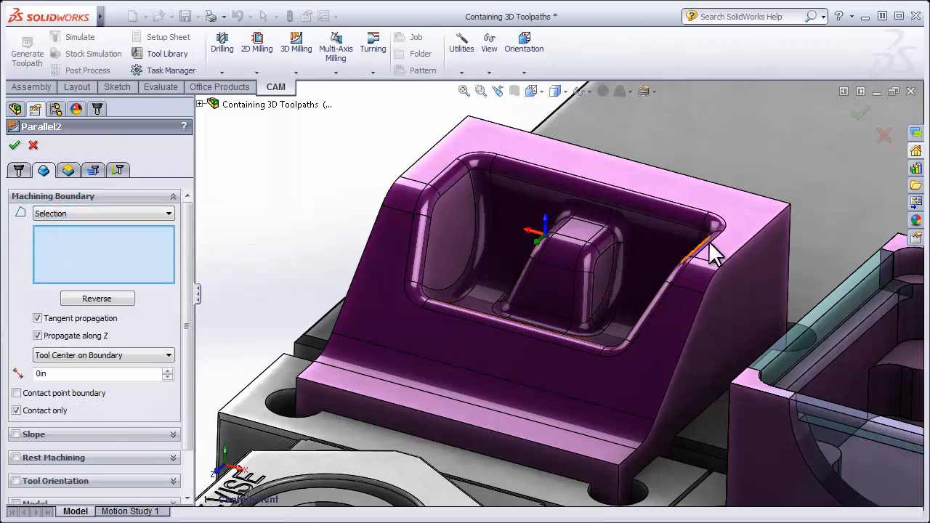
click(698, 251)
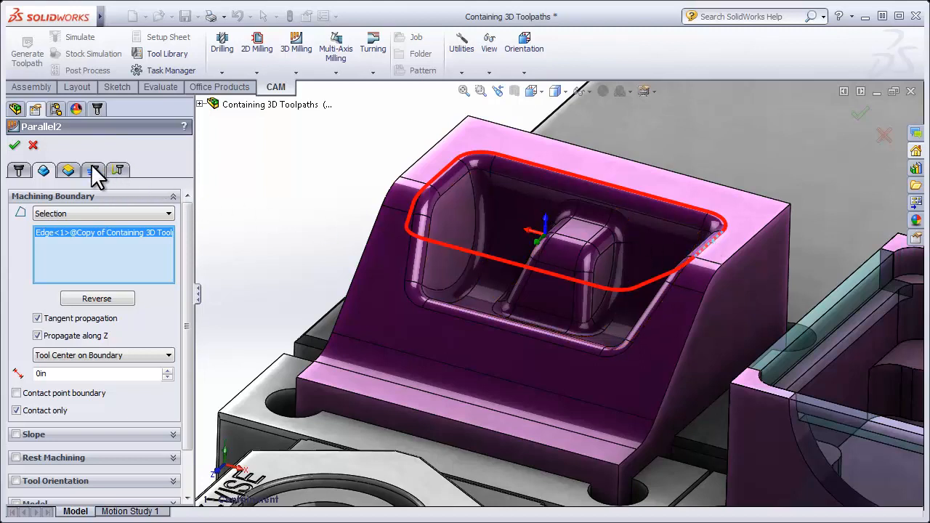
- Enable machining of steep areas and regenerate Parallel2
click(93, 170)
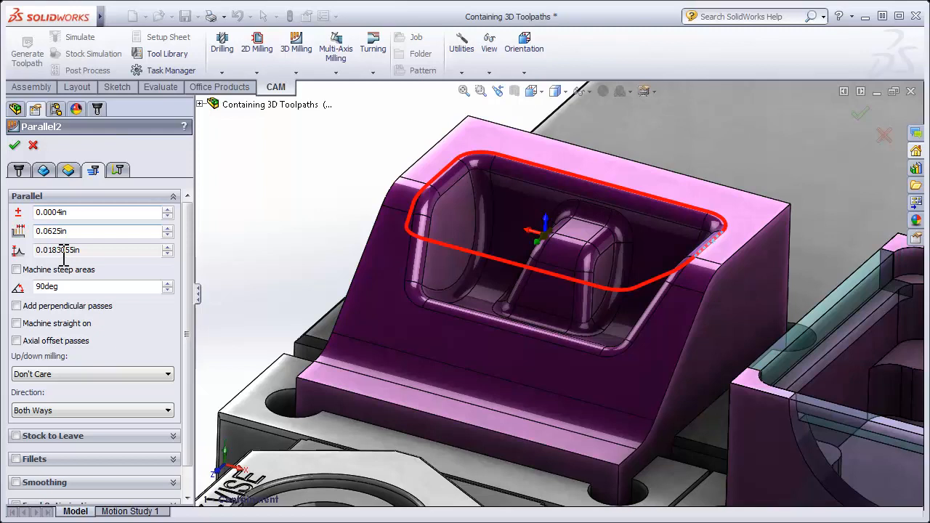
click(16, 269)
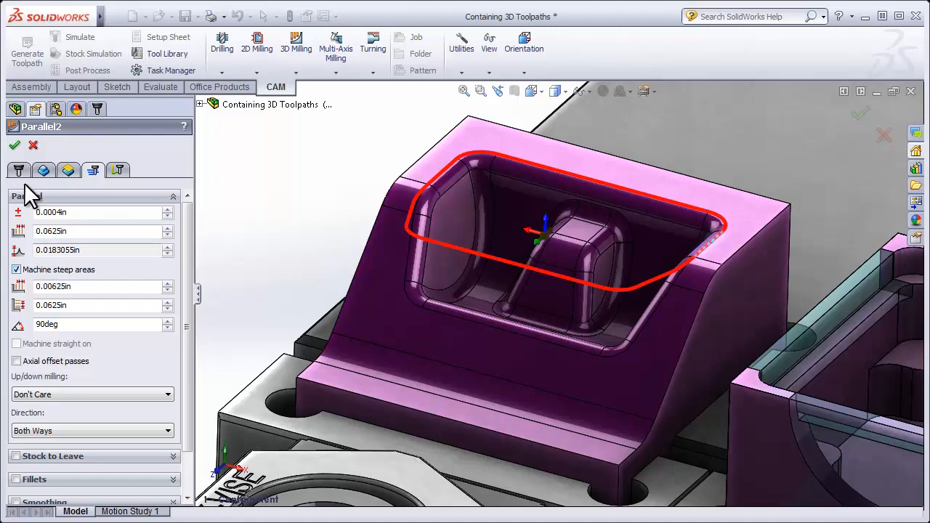
click(14, 144)
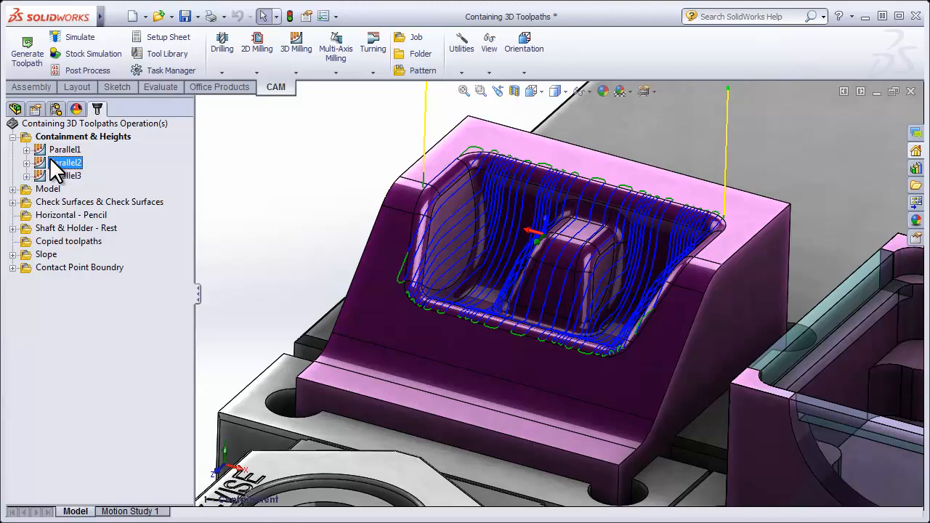
- Open Parallel3 to bound it by the pocket edge and outer top edge
click(67, 175)
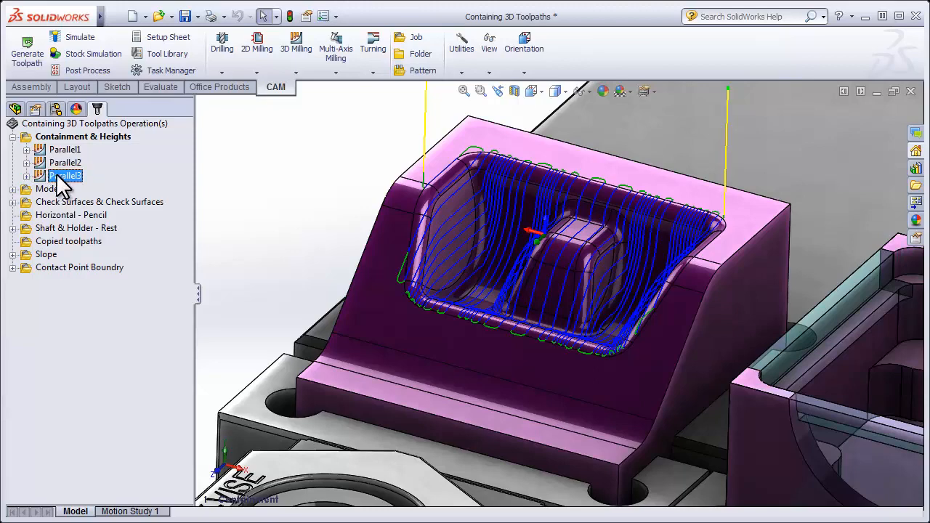
double_click(65, 176)
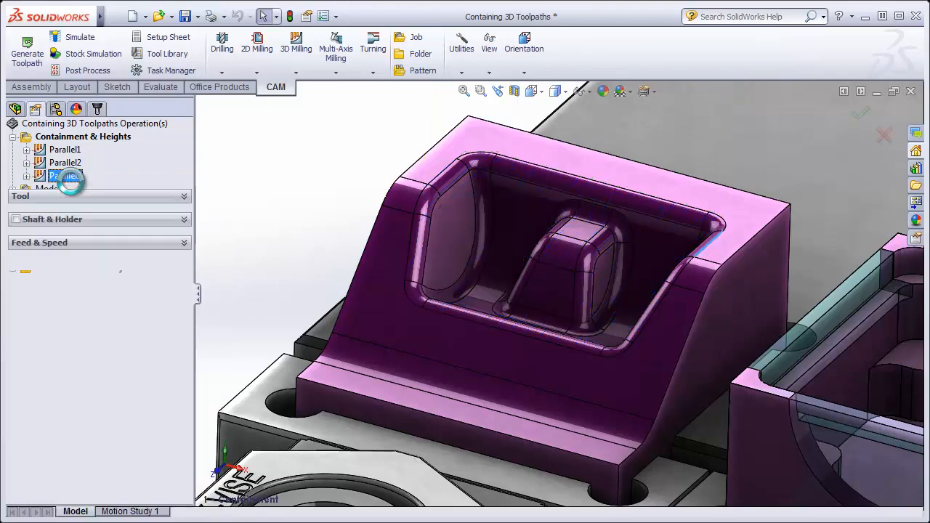
double_click(65, 176)
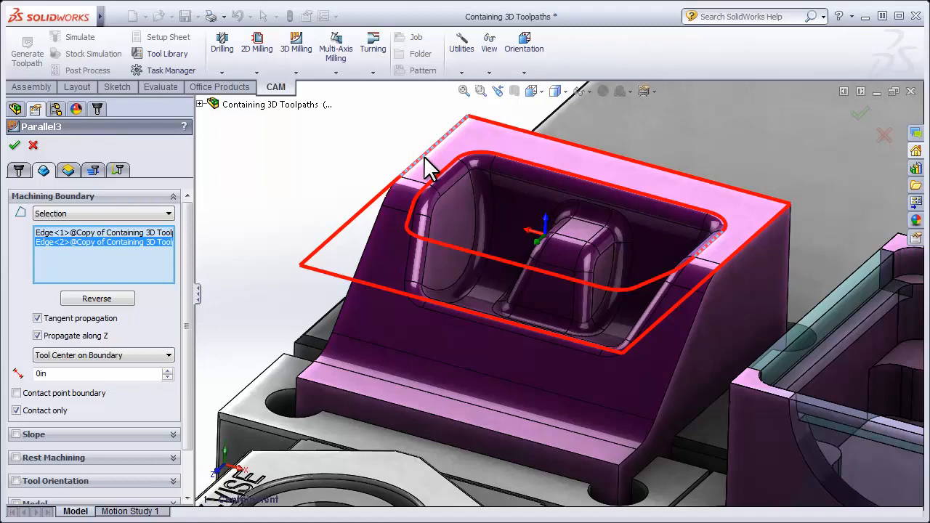
mouse_move(293, 178)
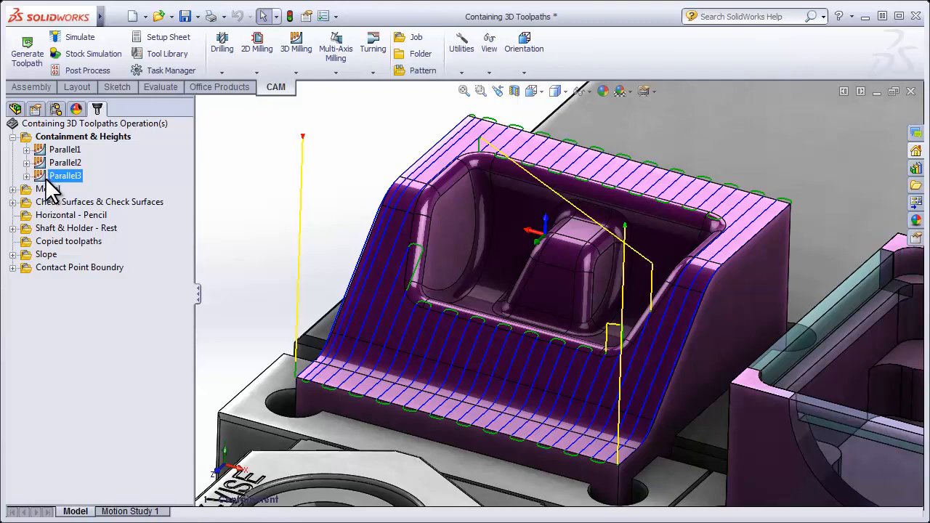
- Edit Parallel4's Heights settings so passes cover only the sloped front face
right_click(66, 188)
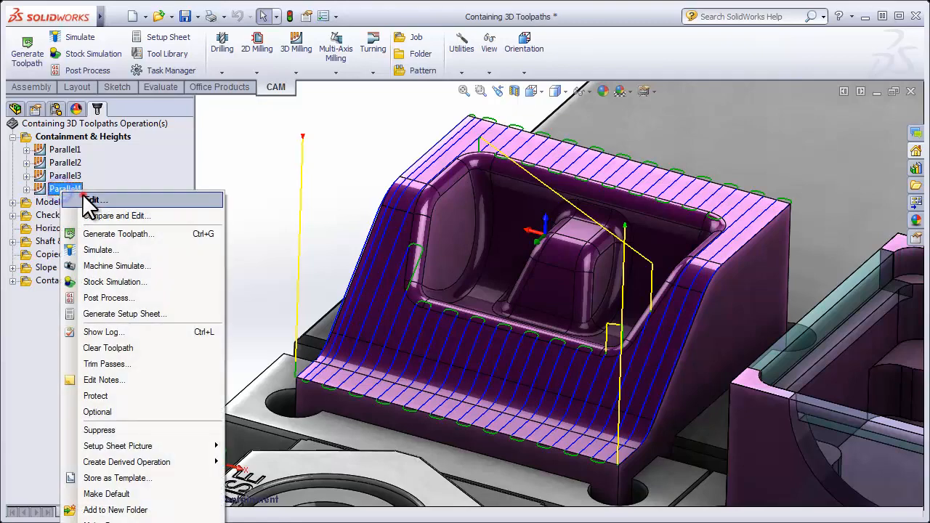
click(97, 200)
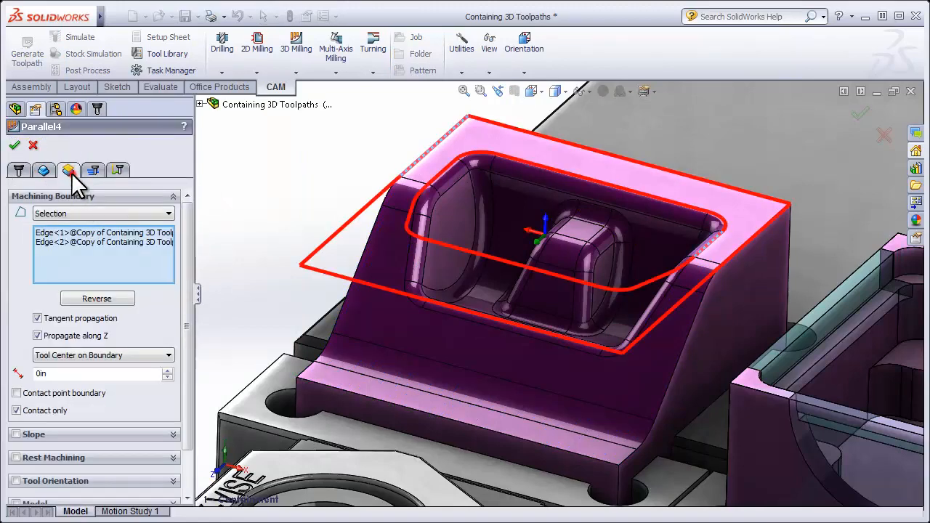
click(68, 170)
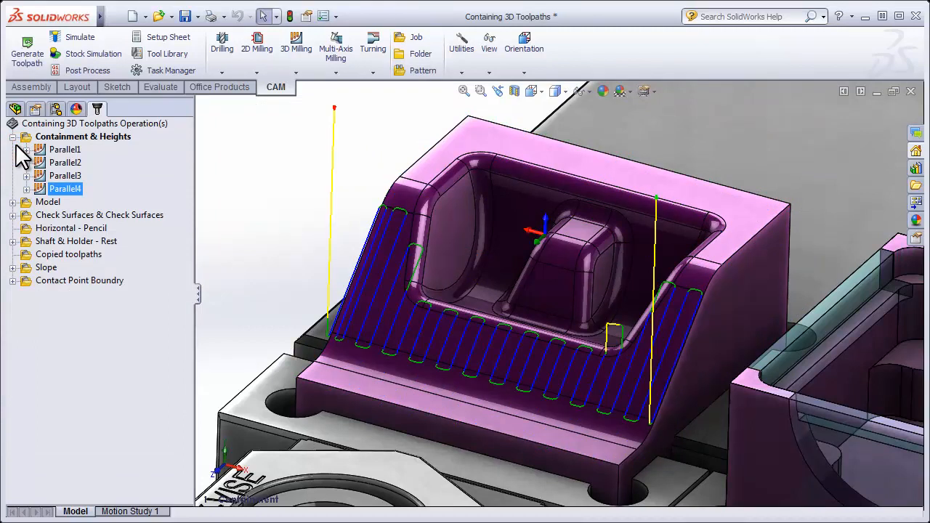
mouse_move(223, 159)
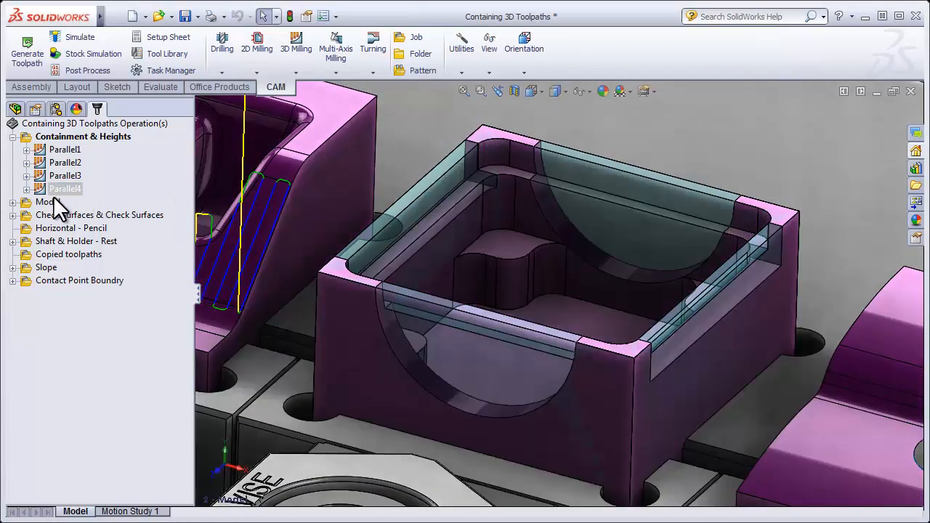
- Expand the Model folder to list its Adaptive operation
click(47, 201)
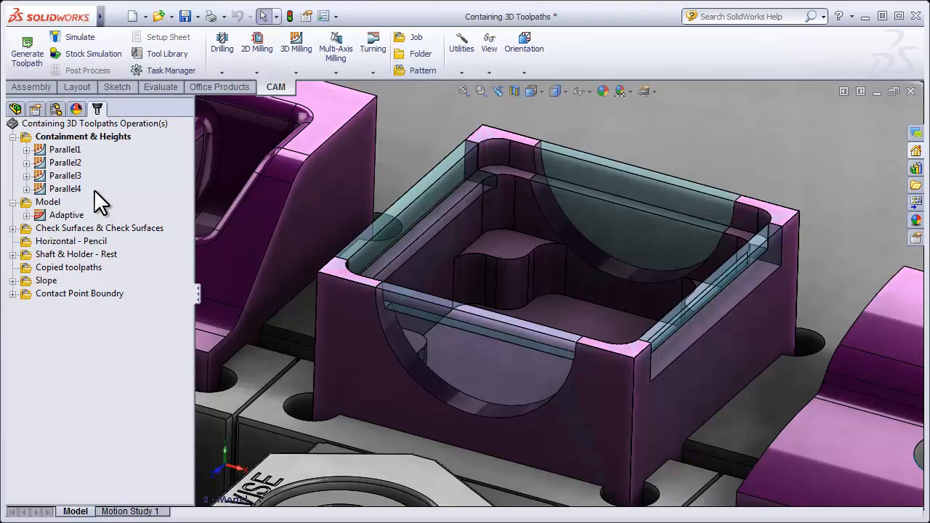
mouse_move(71, 222)
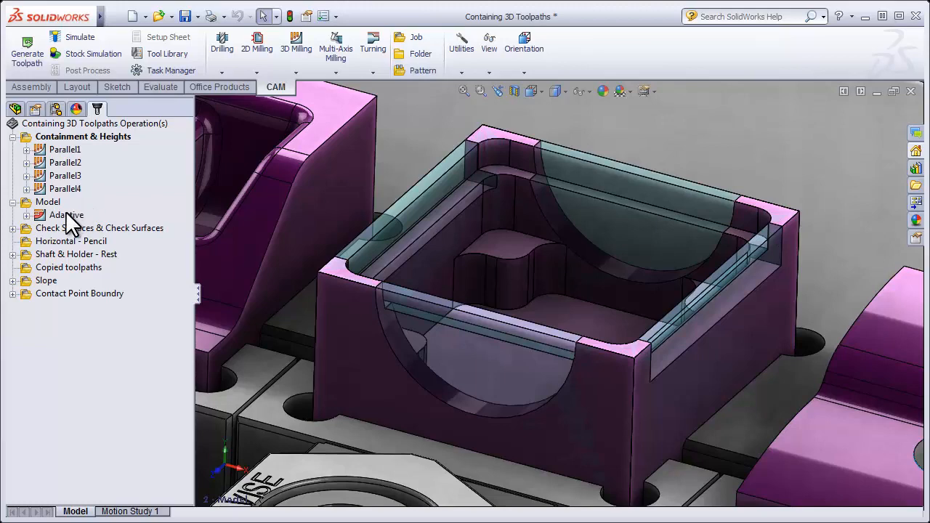
- Show Adaptive's toolpath and edit Adaptive (1) to override its model with the pocket part
click(66, 215)
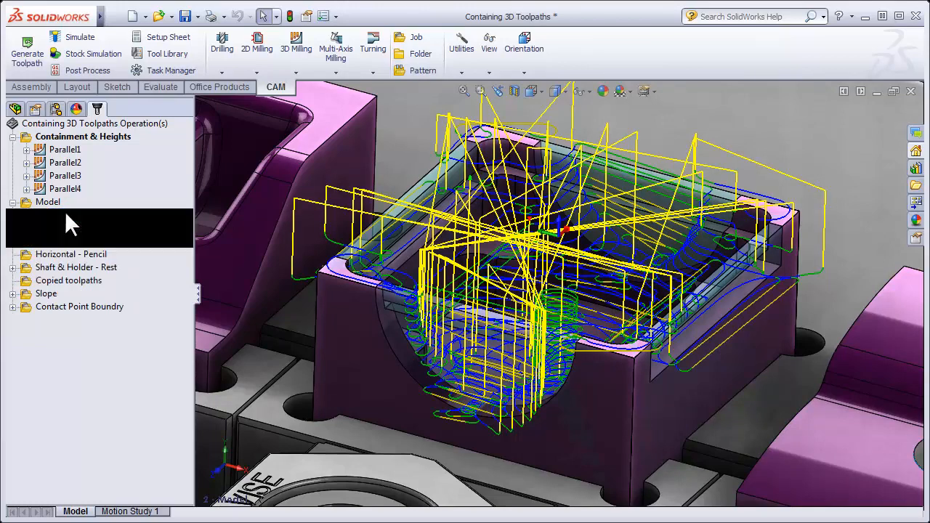
right_click(72, 228)
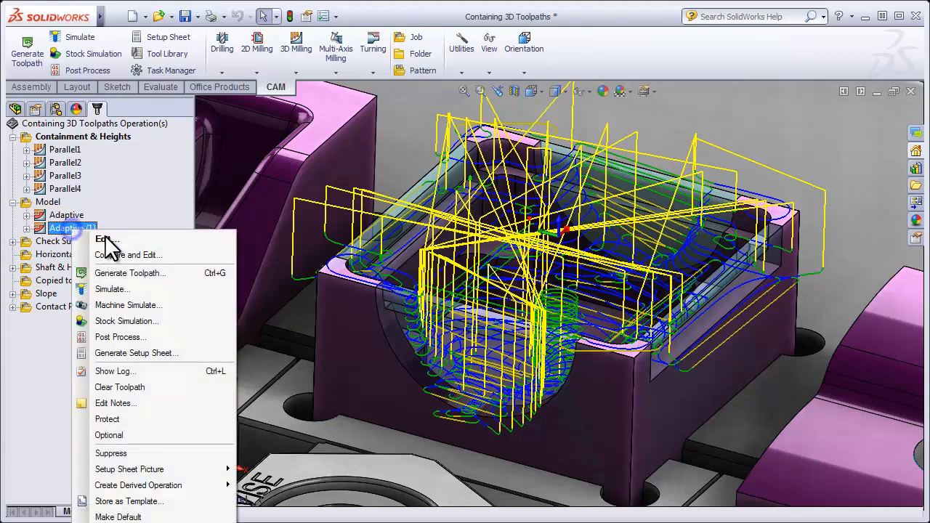
click(107, 240)
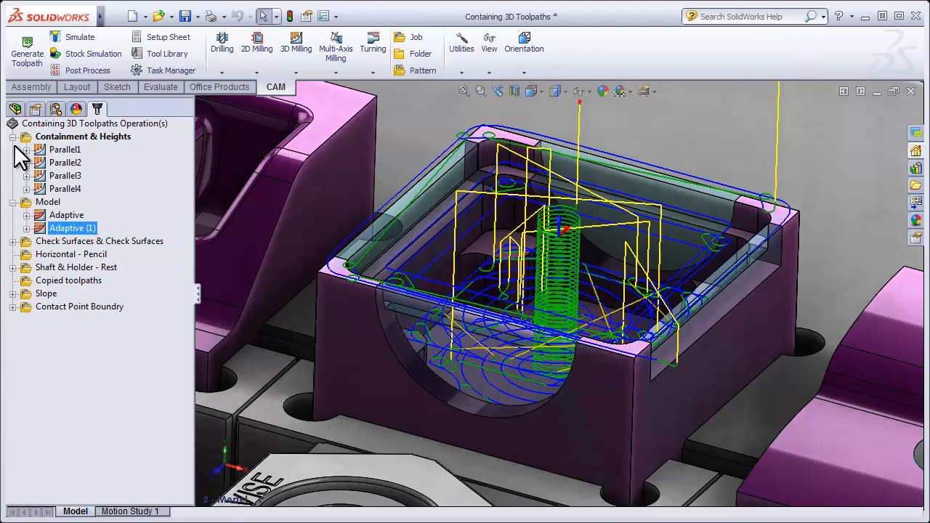
mouse_move(22, 155)
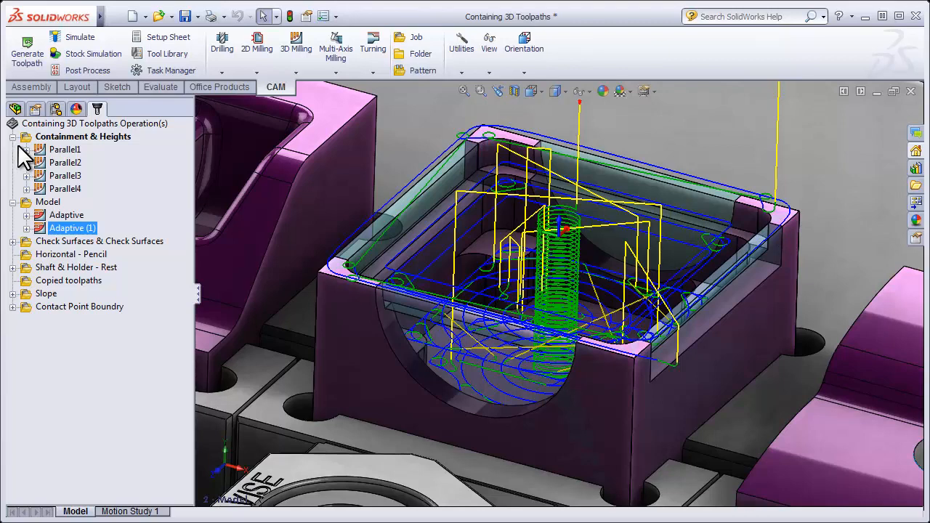
- Launch the stock simulation of Adaptive (1) and play the material removal
click(92, 53)
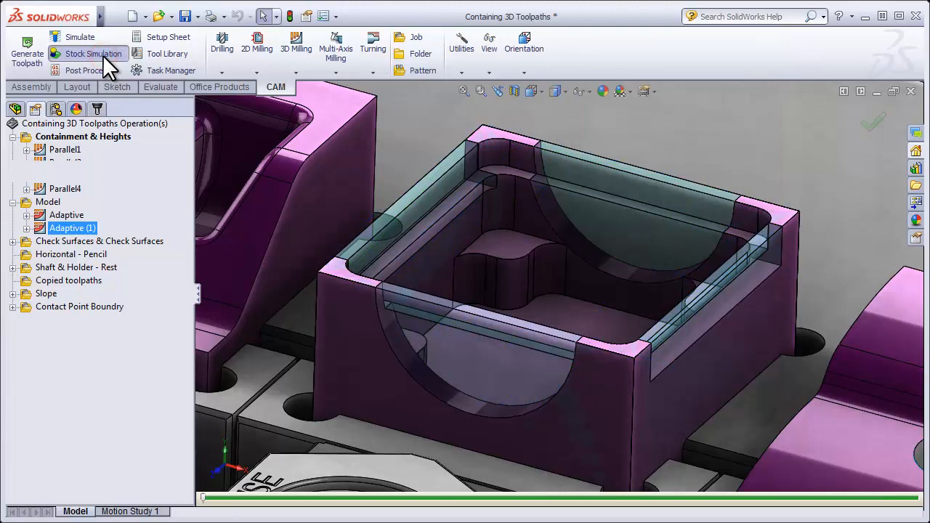
click(92, 53)
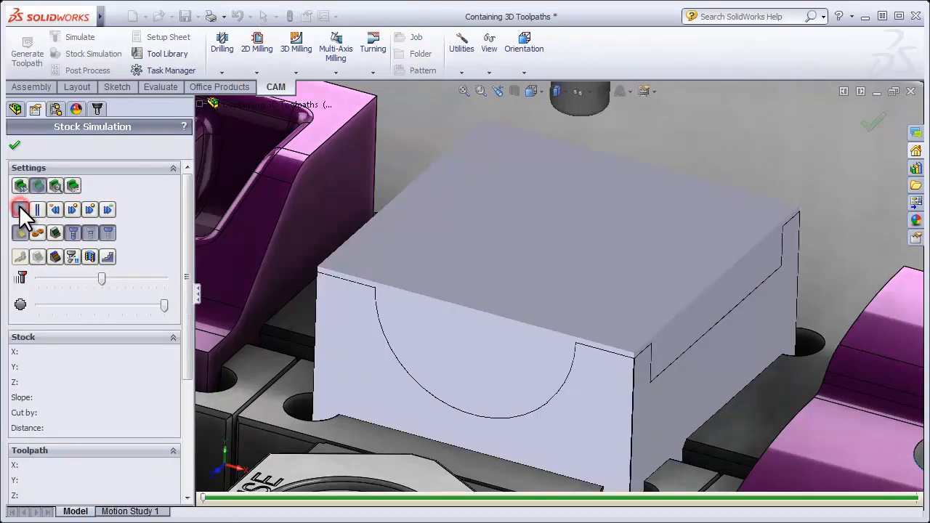
click(20, 209)
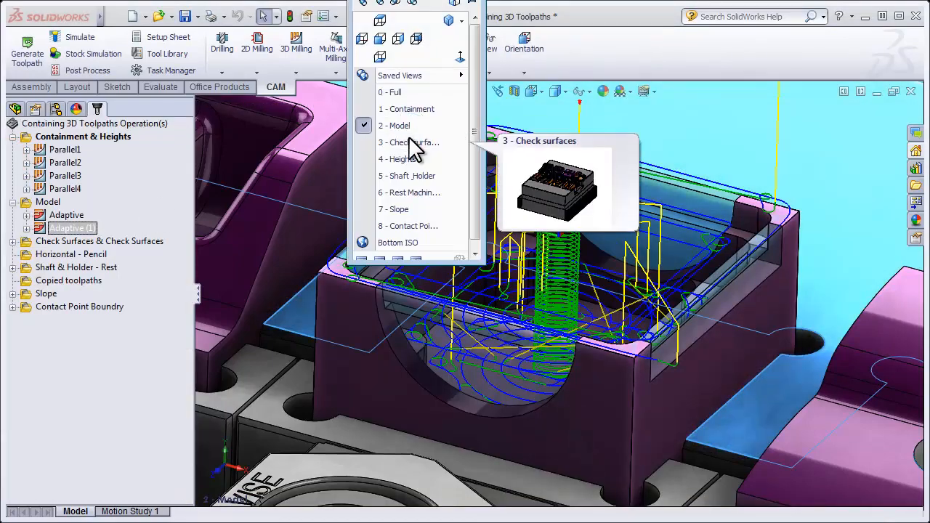
- Show the '3 - Check surfaces' view, expand its folder, and select Parallel (1)
click(409, 143)
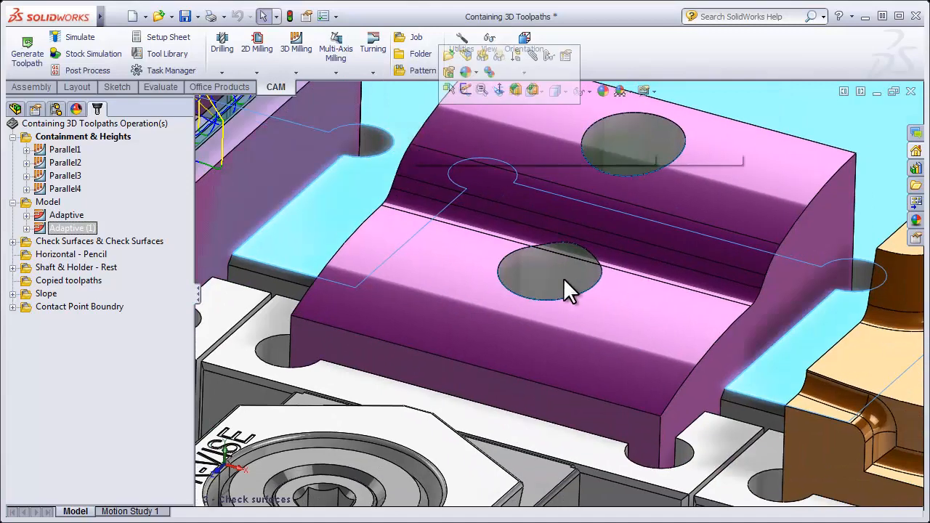
mouse_move(225, 241)
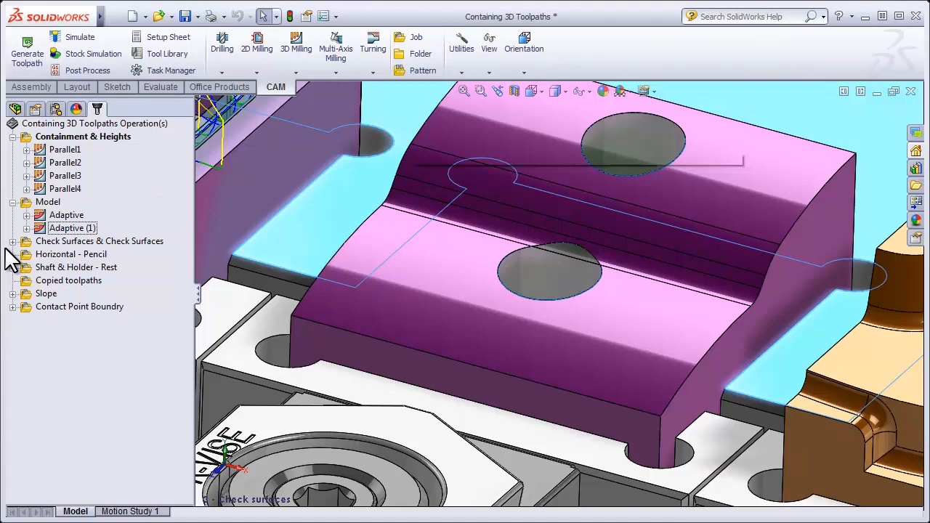
click(64, 254)
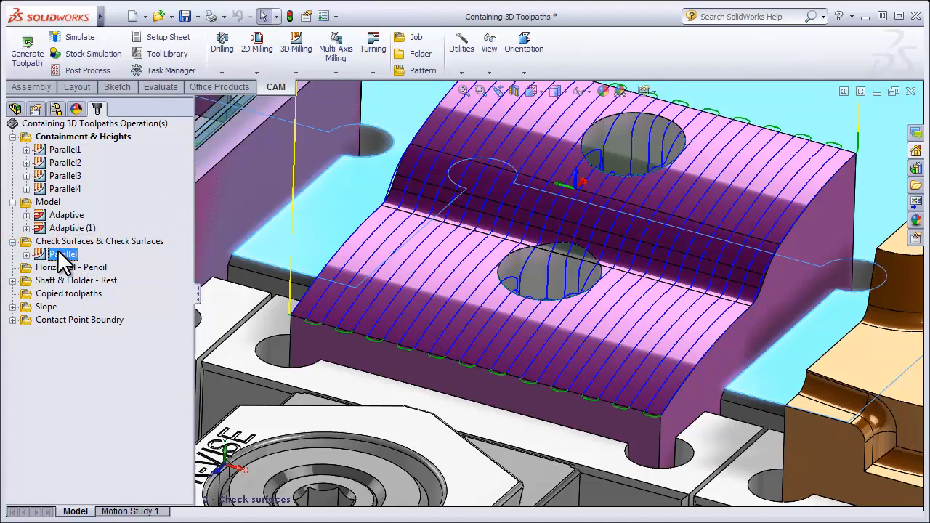
click(64, 254)
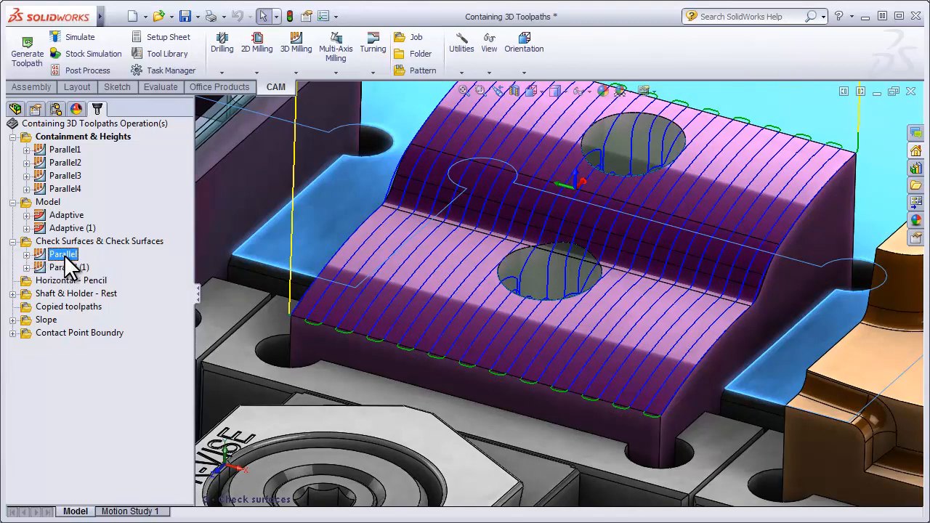
click(69, 267)
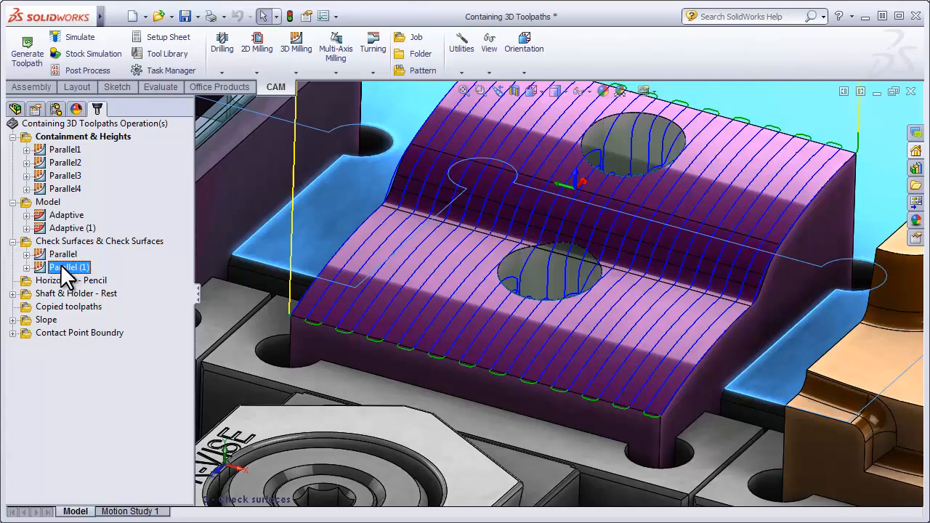
right_click(68, 267)
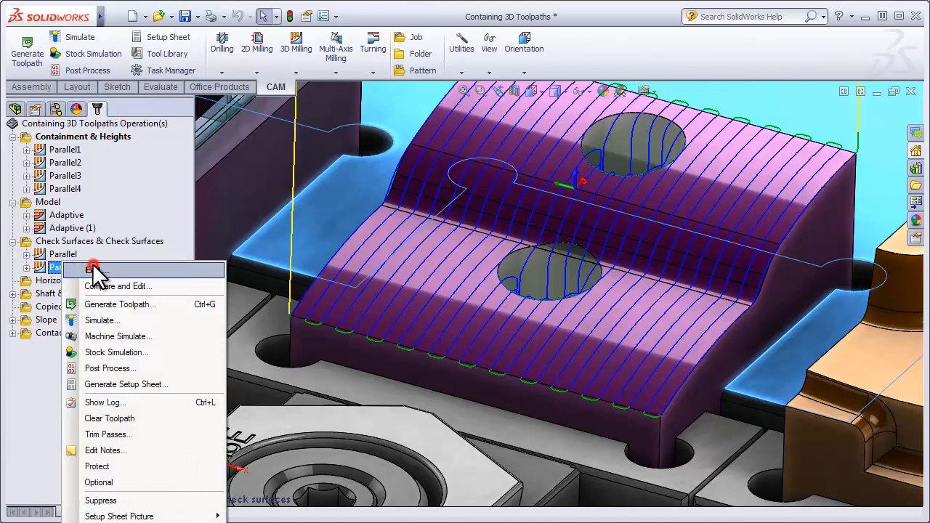
- Override Parallel (1)'s model with Fill Hole1, Fill Hole2 and Cut-Extrude1, then regenerate
click(98, 270)
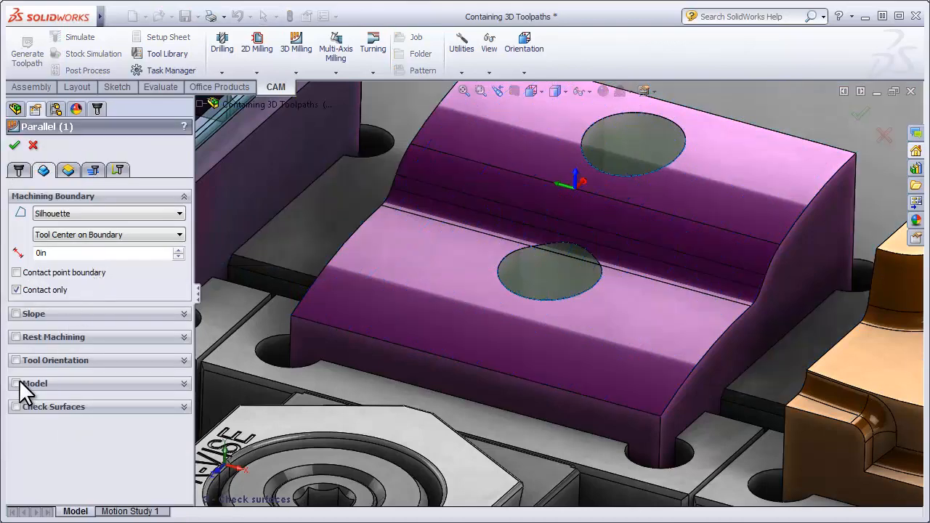
click(16, 383)
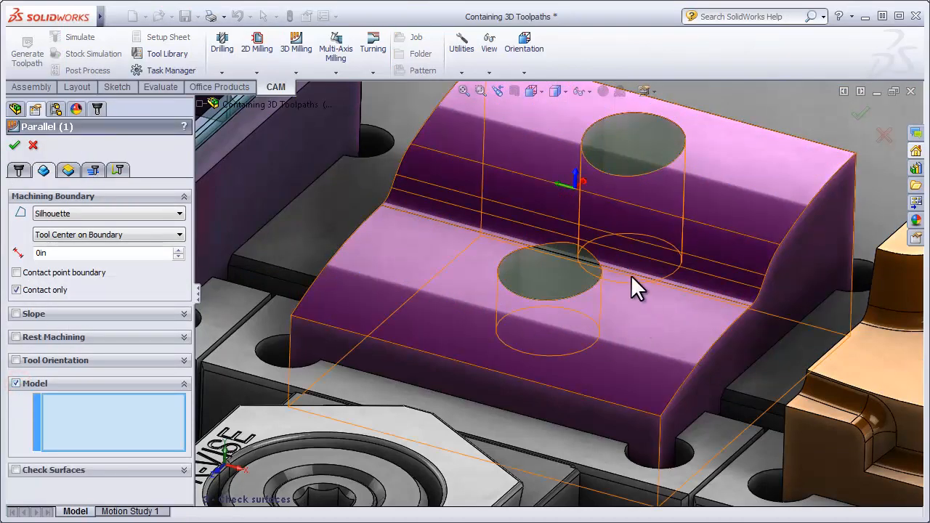
click(633, 142)
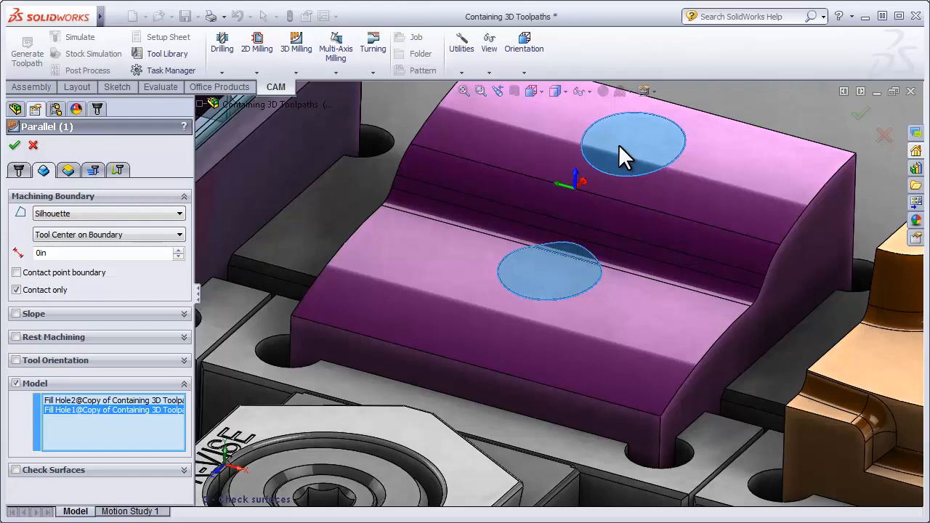
mouse_move(556, 159)
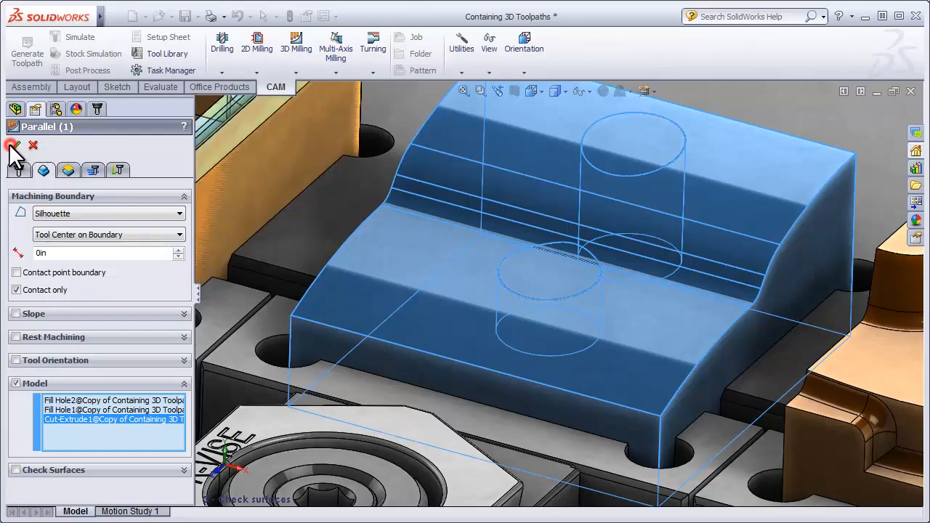
click(12, 145)
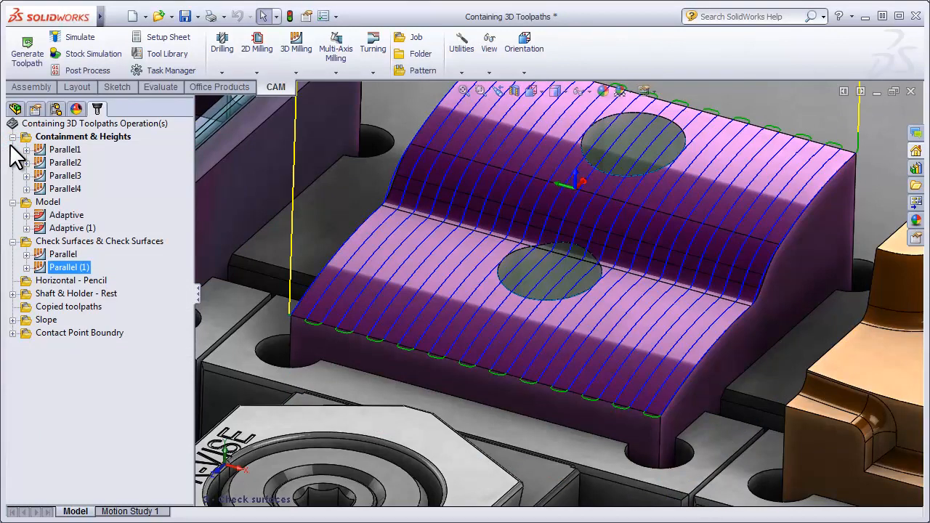
- Duplicate Parallel (1) as Parallel (2)
click(63, 267)
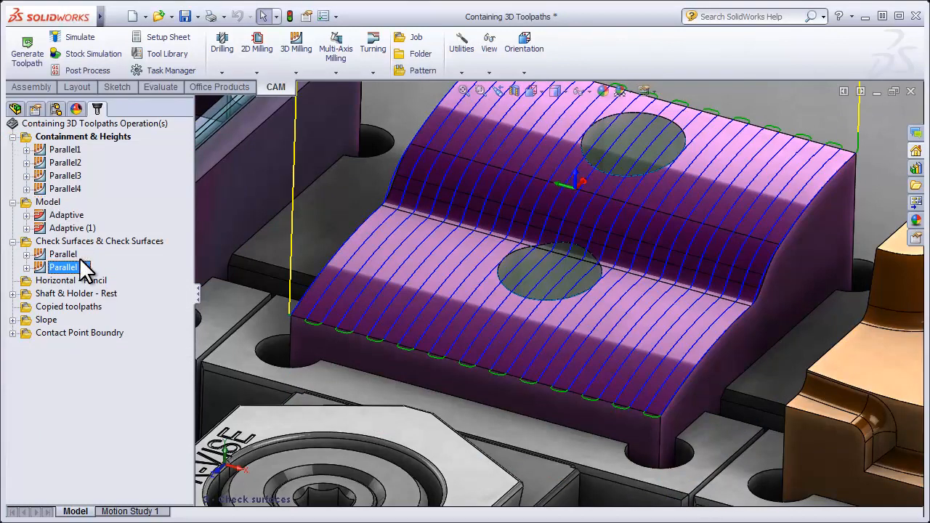
click(62, 267)
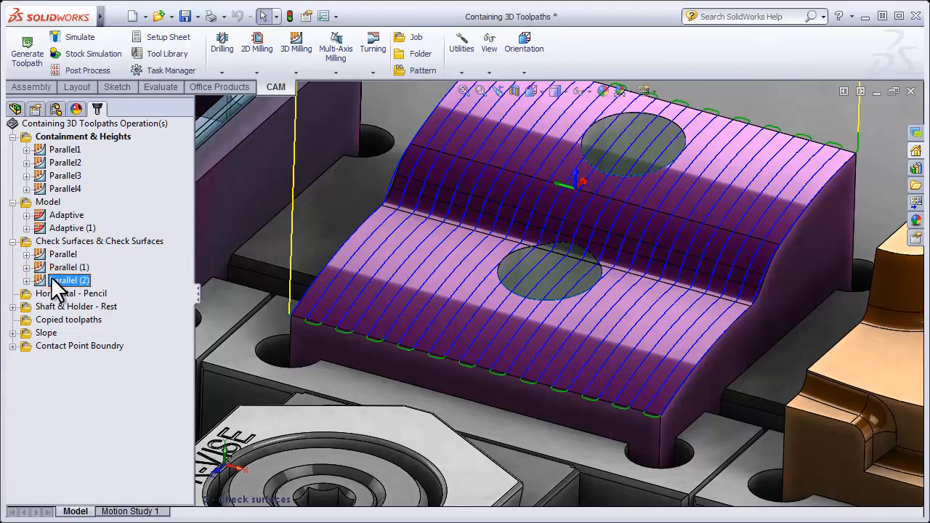
right_click(70, 281)
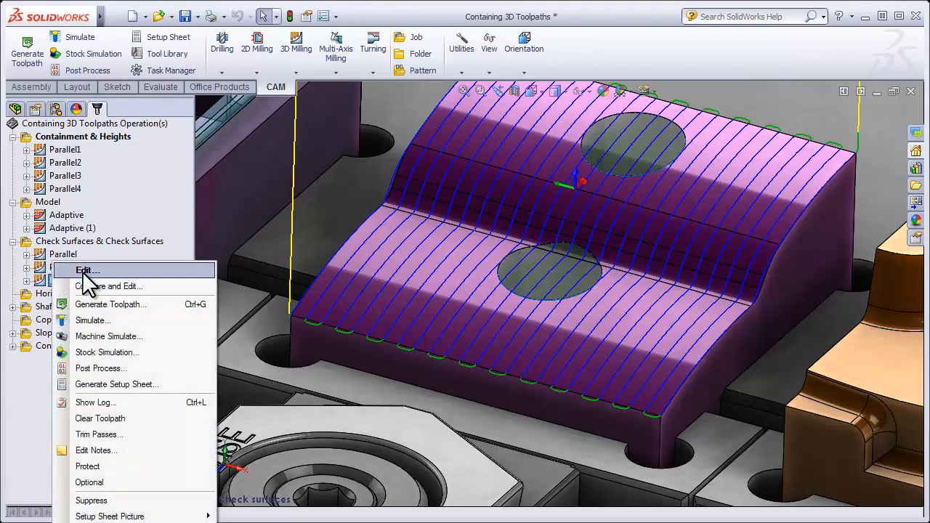
- Use the hole faces as check surfaces on Parallel (2) and regenerate it
click(86, 271)
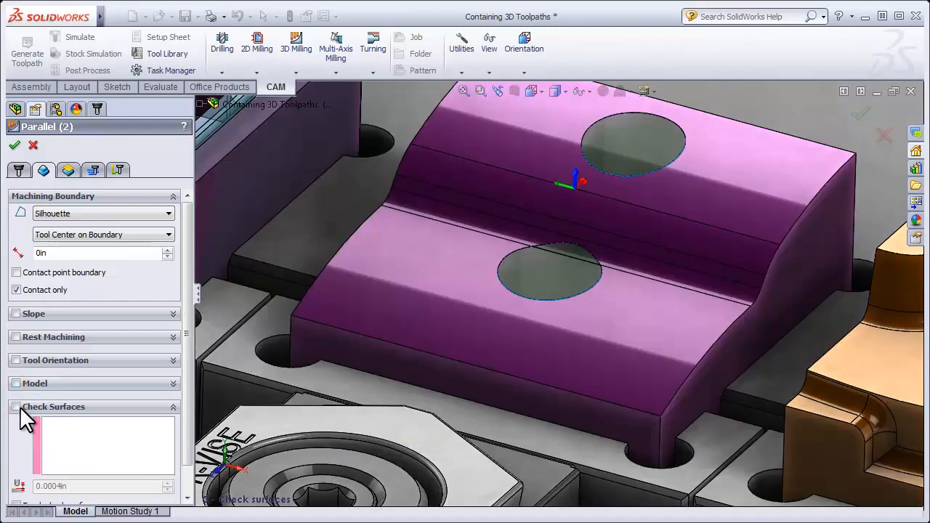
click(16, 406)
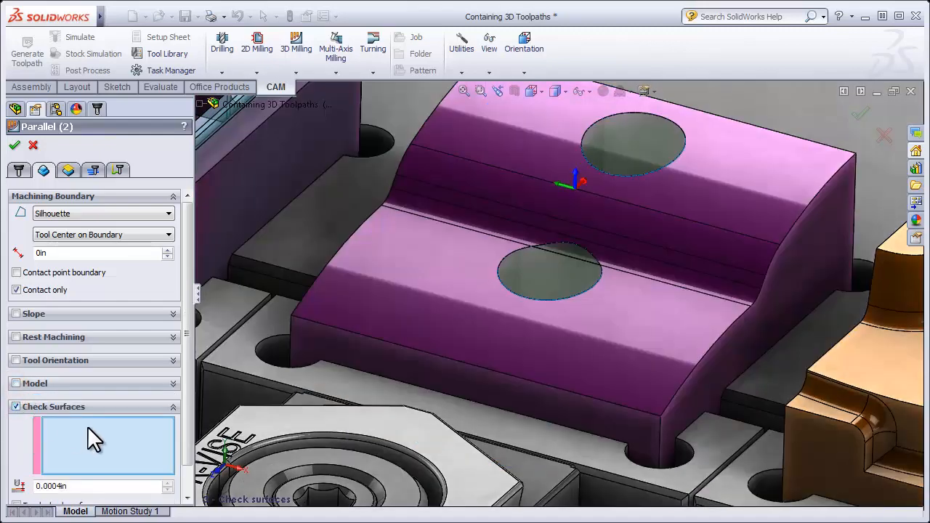
click(559, 272)
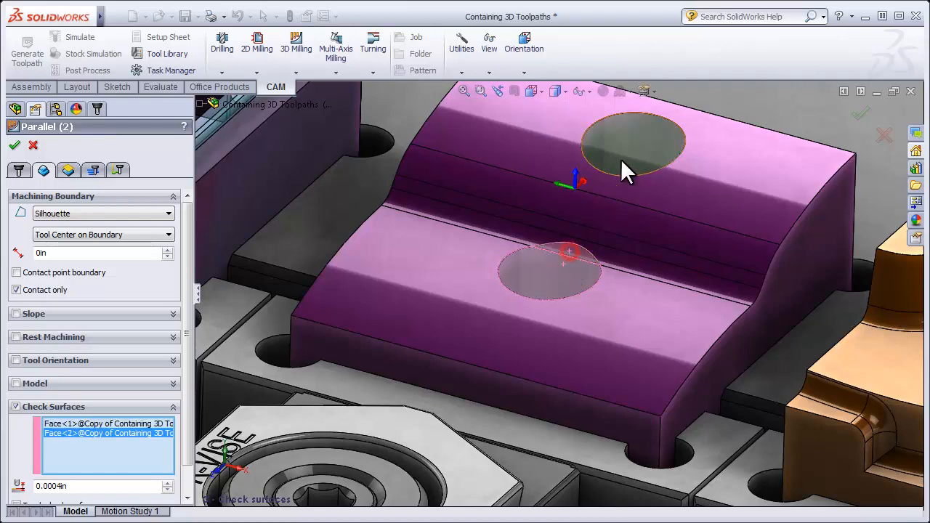
click(628, 146)
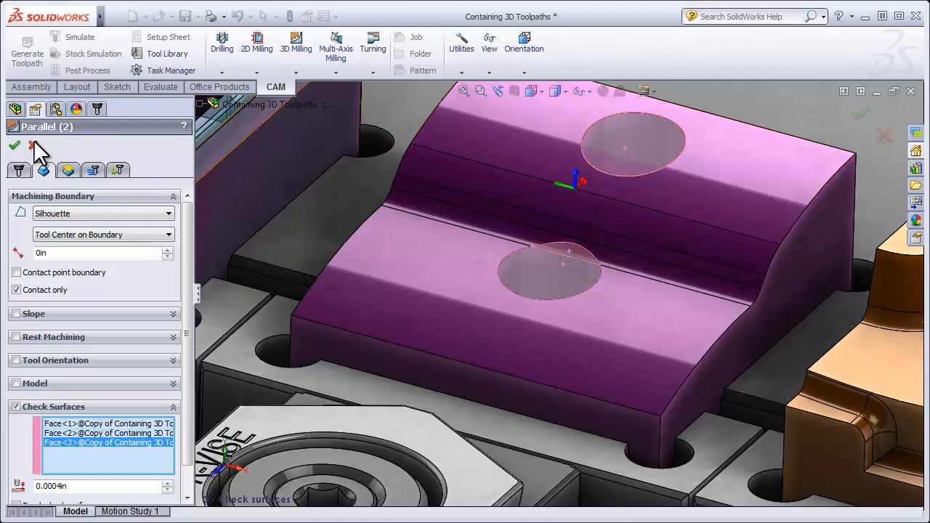
click(15, 146)
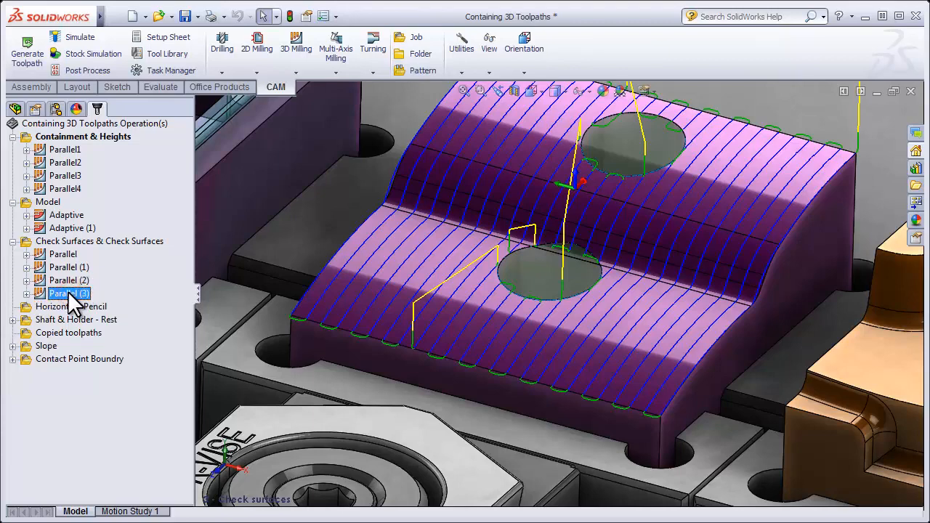
- Enable Touch check surfaces on Parallel (3) so it cuts only the two hole-fill faces
double_click(68, 293)
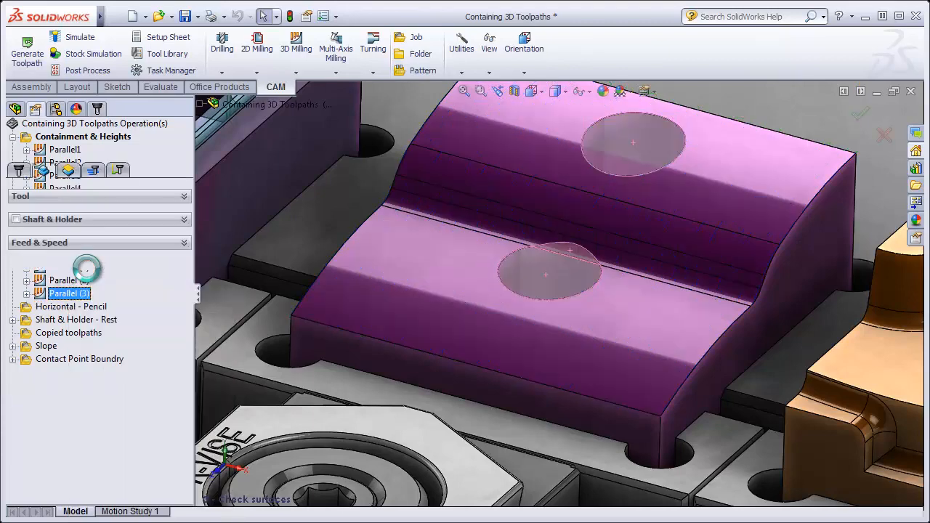
double_click(69, 292)
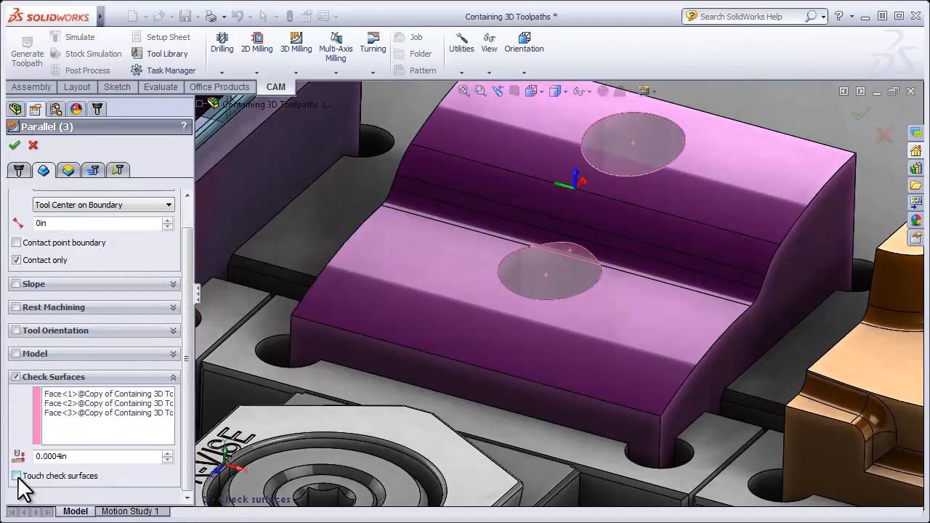
click(16, 479)
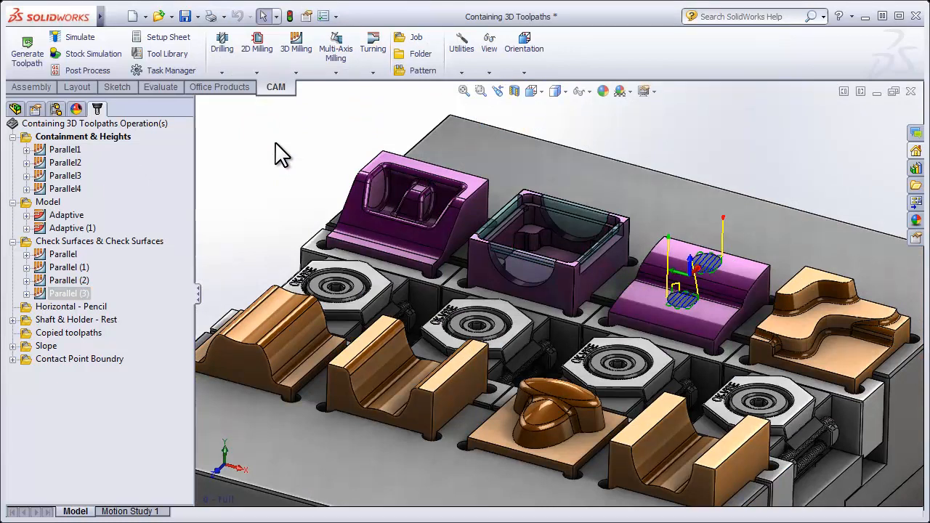
mouse_move(76, 174)
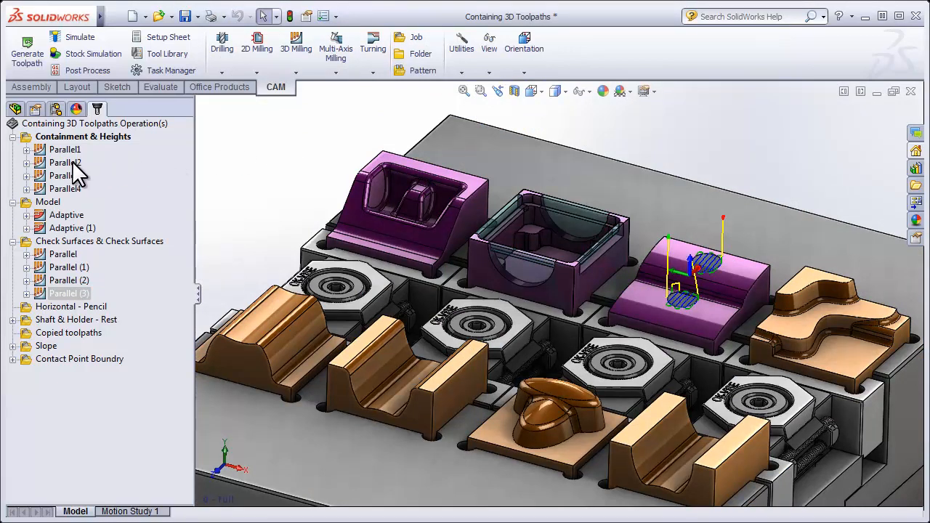
click(64, 188)
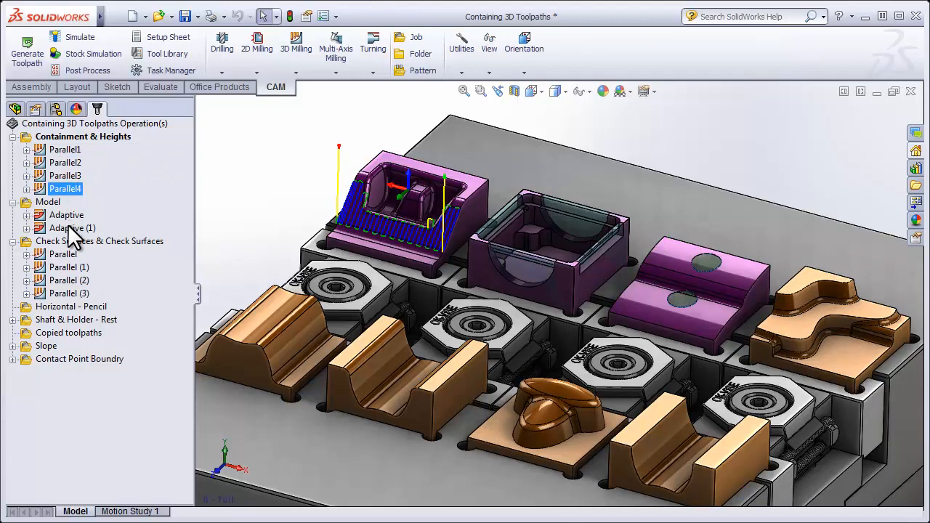
click(72, 227)
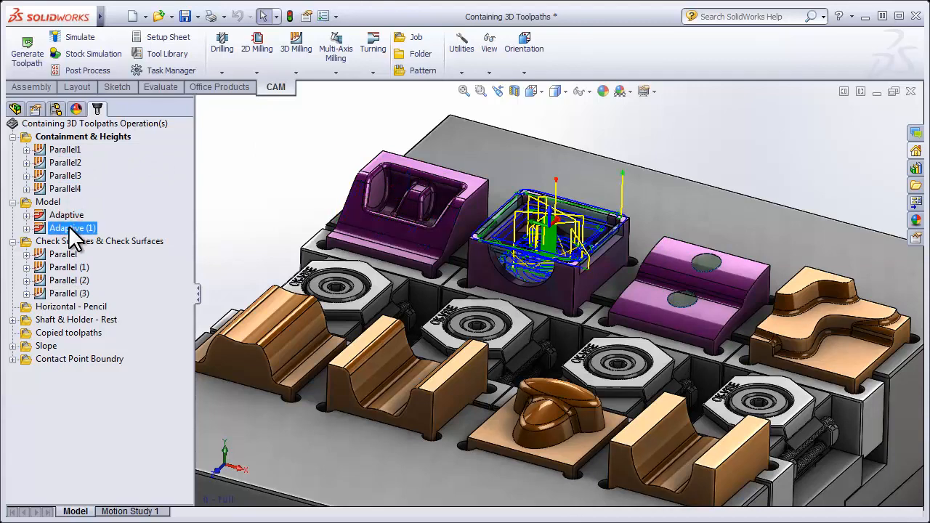
click(69, 267)
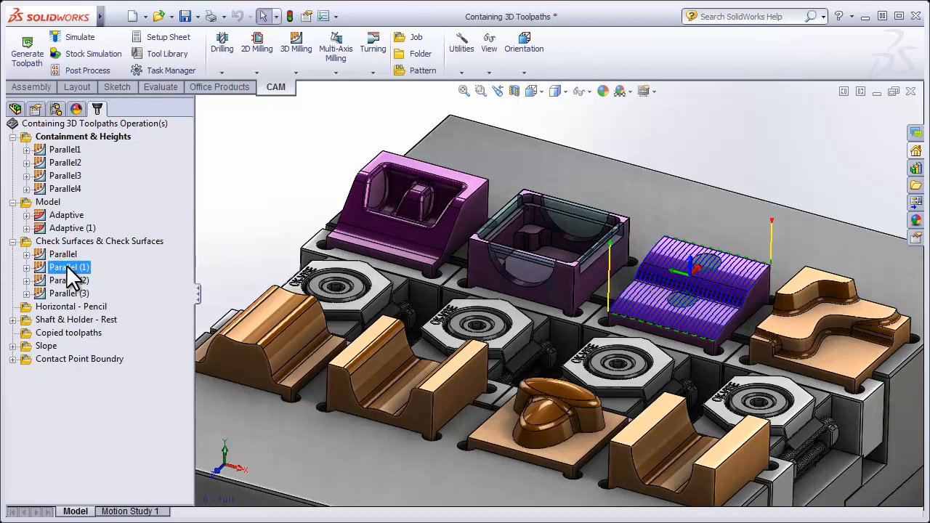
click(69, 280)
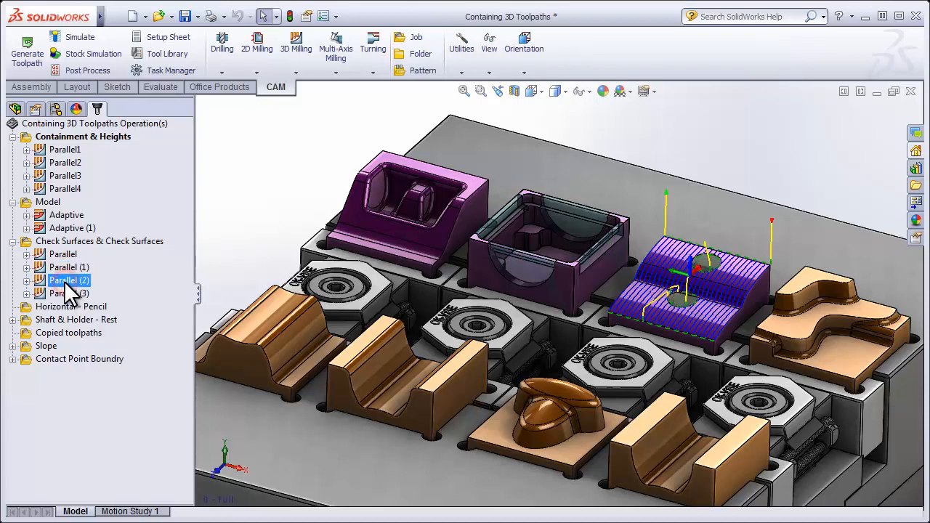
click(69, 293)
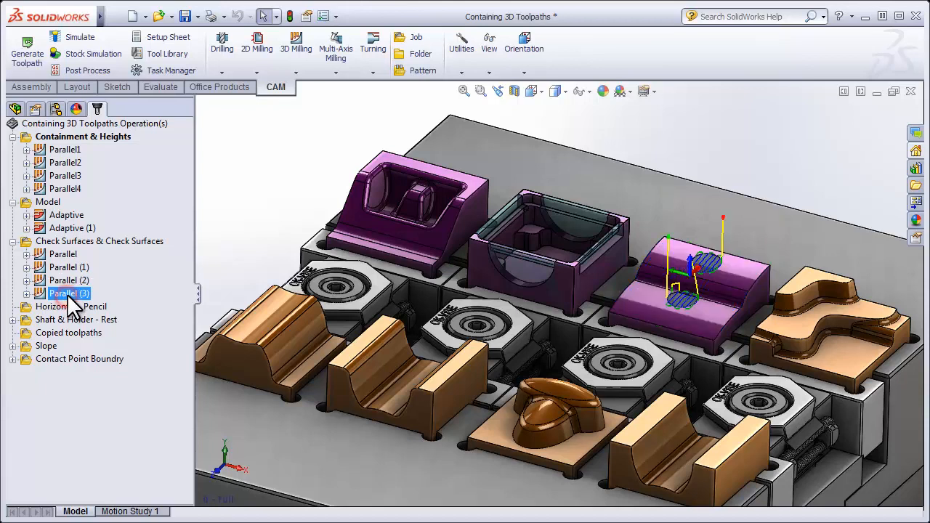